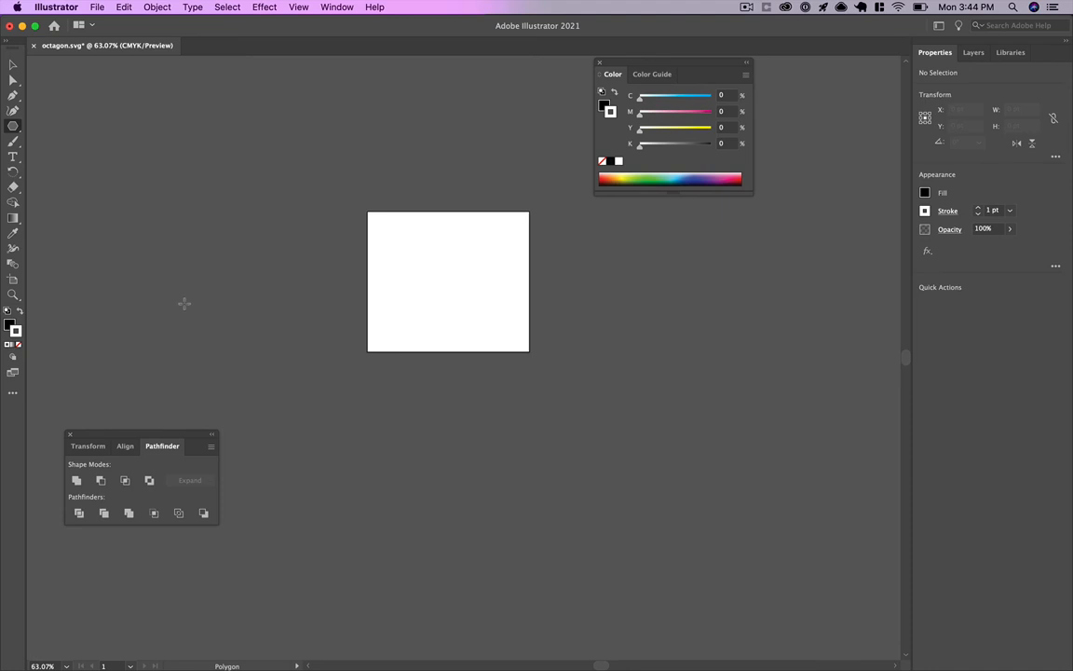
mouse_move(13, 157)
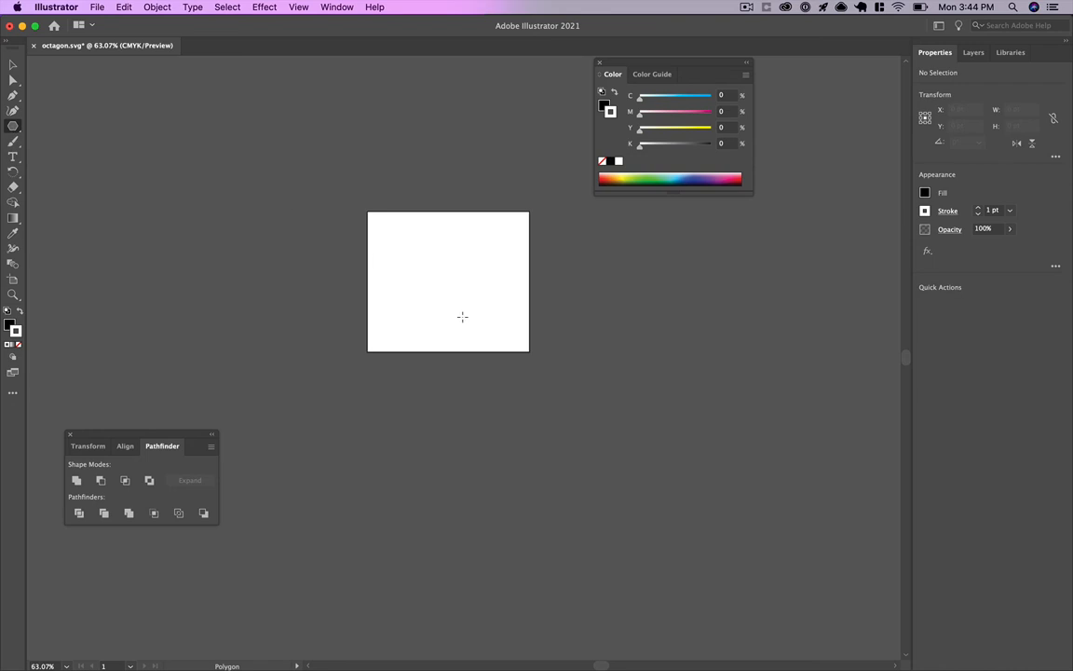
mouse_move(451, 285)
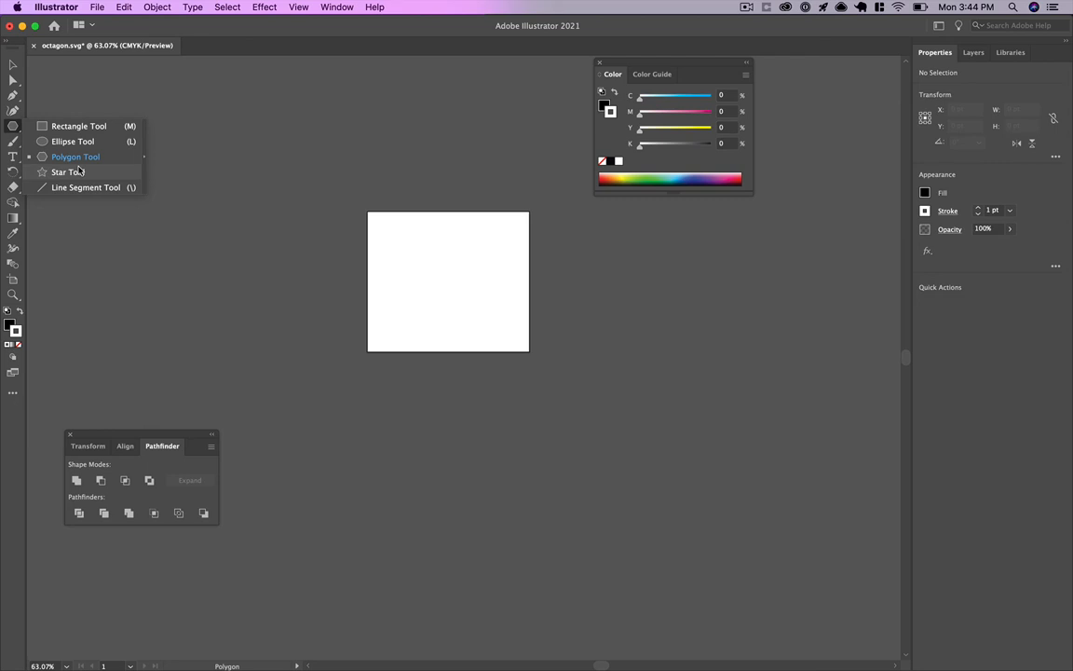
Place an 8-sided black polygon with the Polygon Tool and resize it to fit the artboard.
left_click(74, 156)
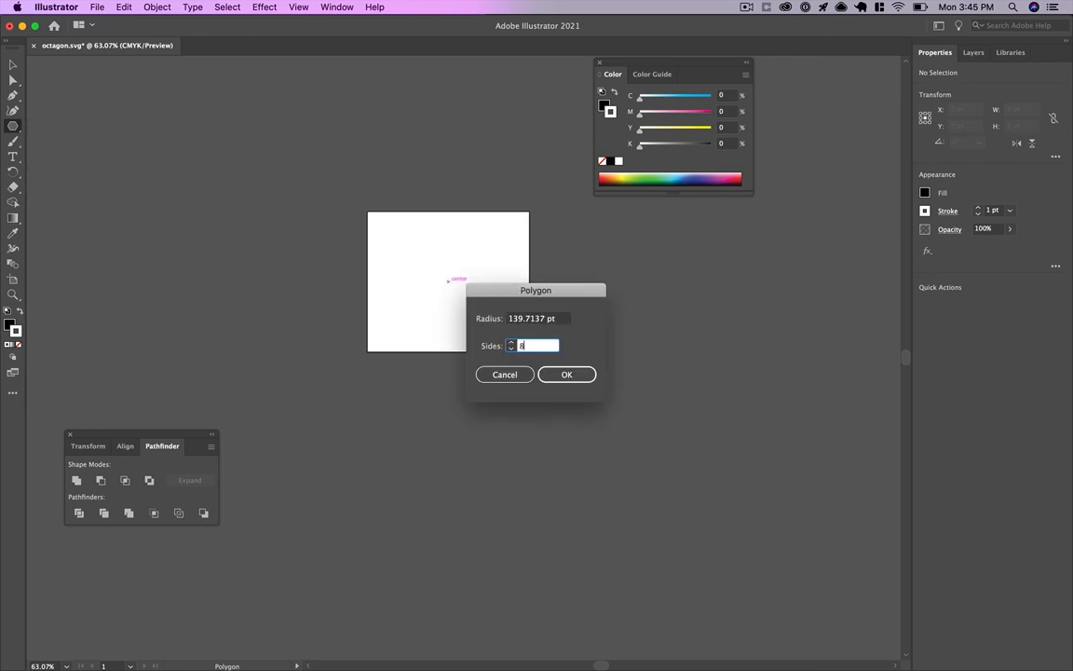
left_click(566, 372)
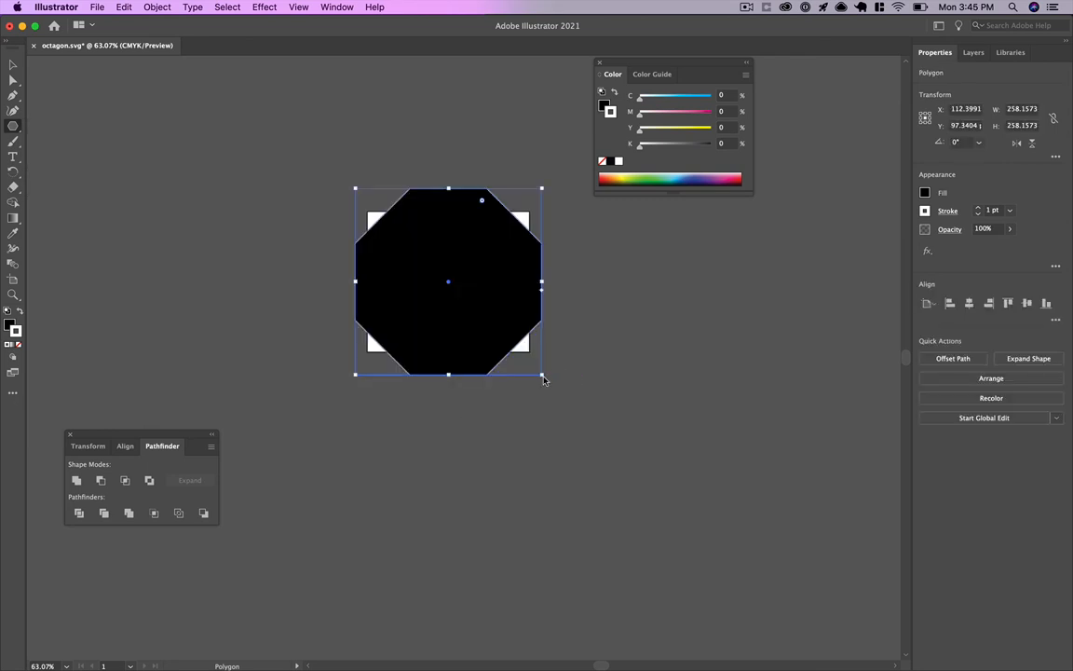
left_click_drag(544, 373, 525, 352)
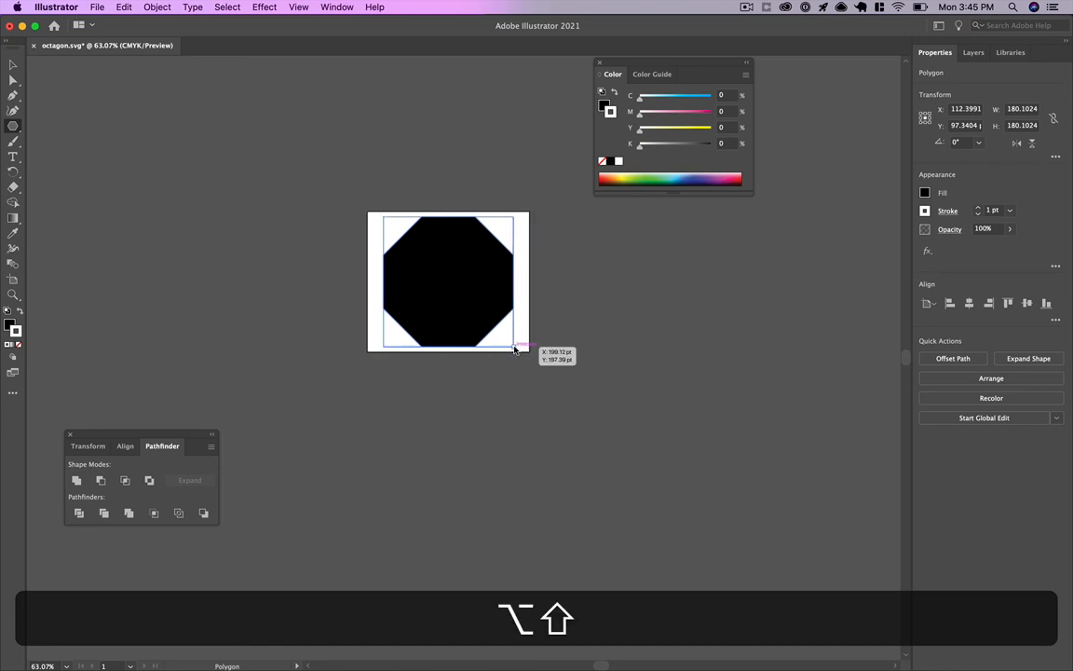
Scale a smaller centred octagon copy and subtract it with Pathfinder Minus Front, leaving a ring.
left_click_drag(520, 350, 495, 339)
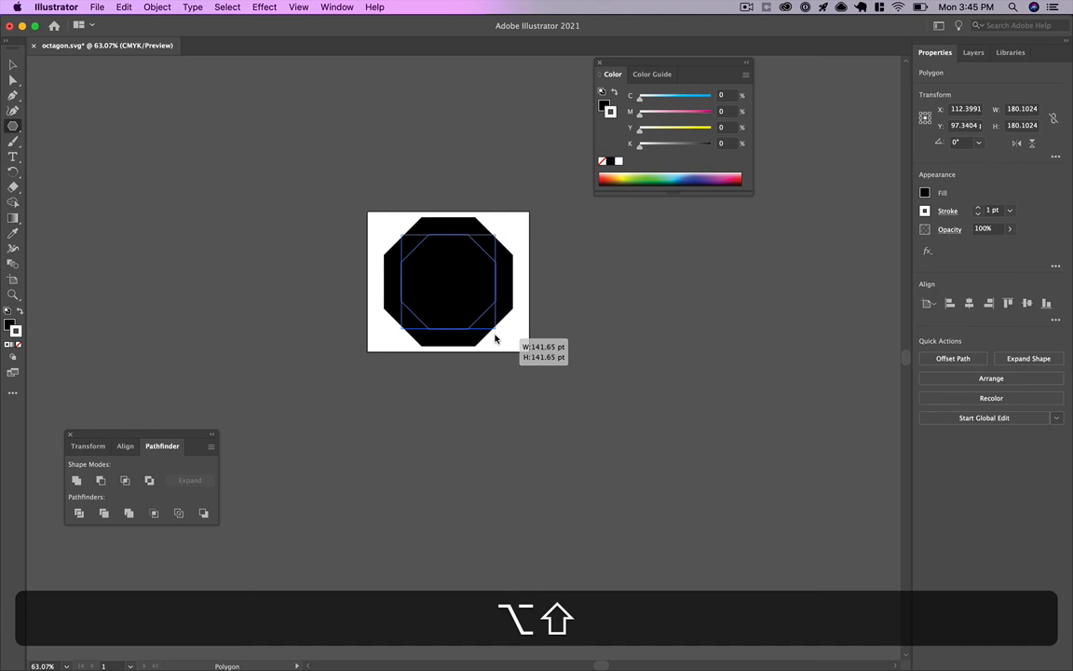
left_click_drag(495, 335, 500, 340)
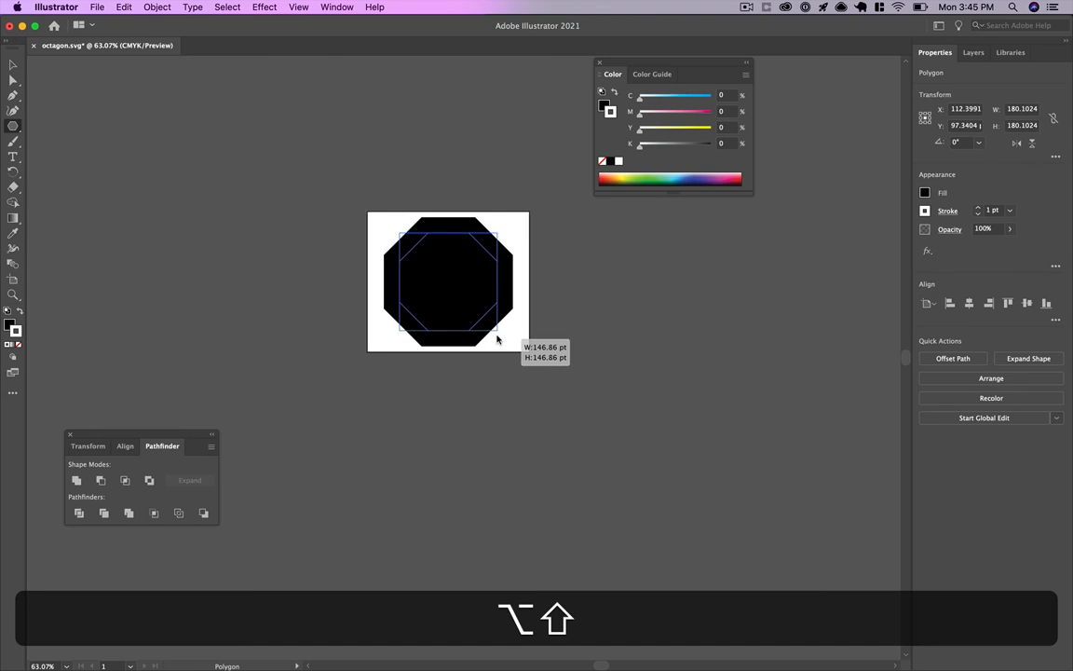
left_click_drag(499, 335, 499, 341)
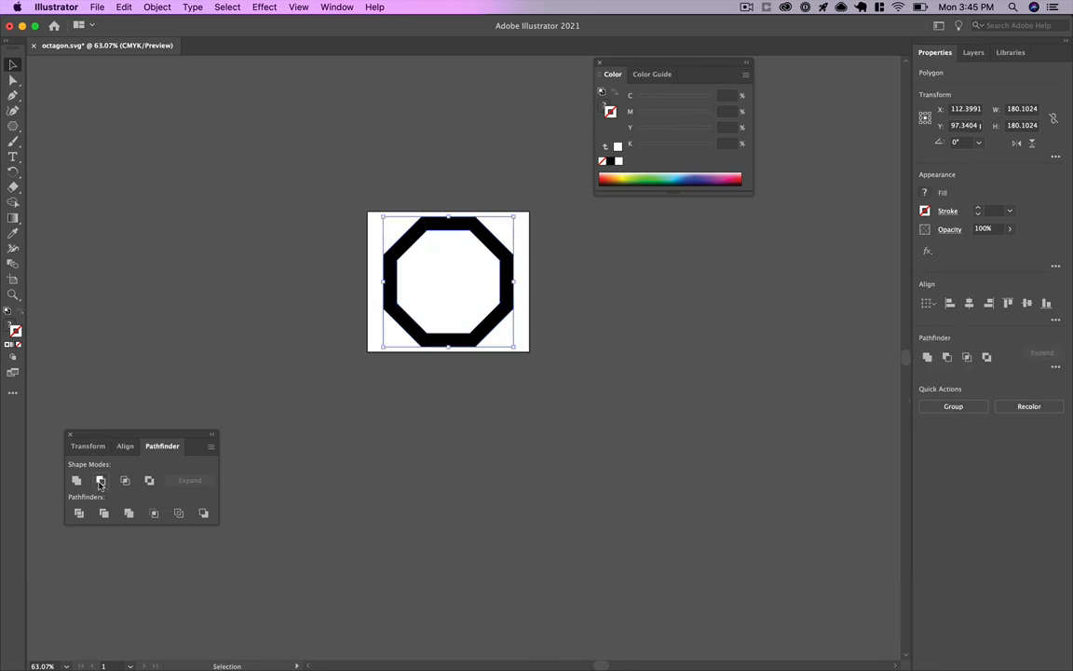
left_click(101, 481)
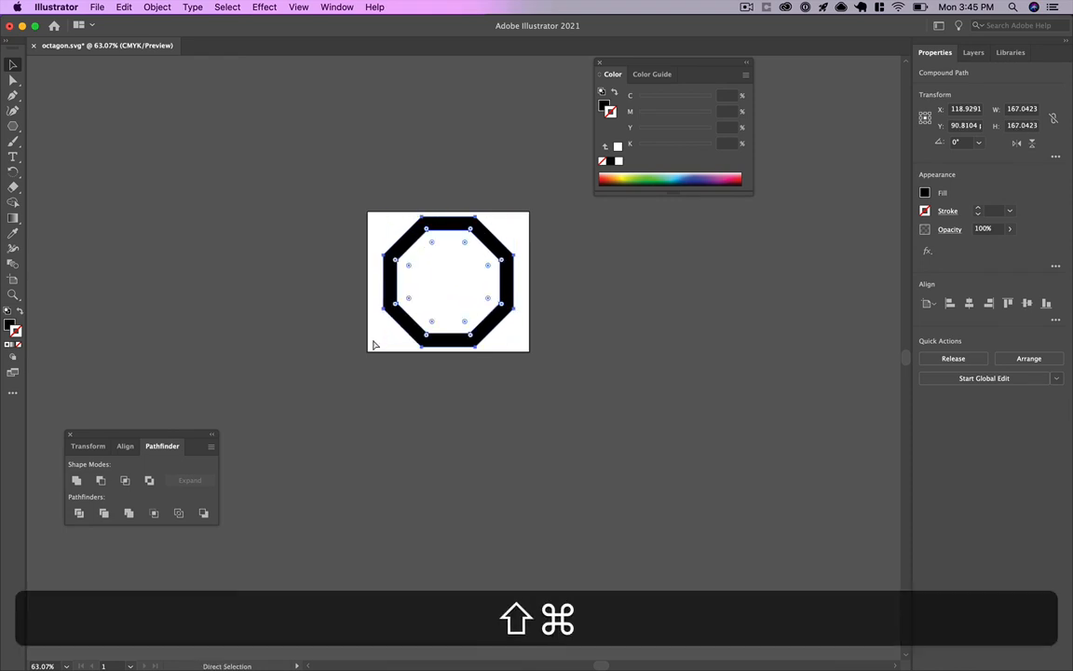
Fit the artboard to the octagon ring via Object > Artboards > Fit to Artwork Bounds.
left_click(157, 8)
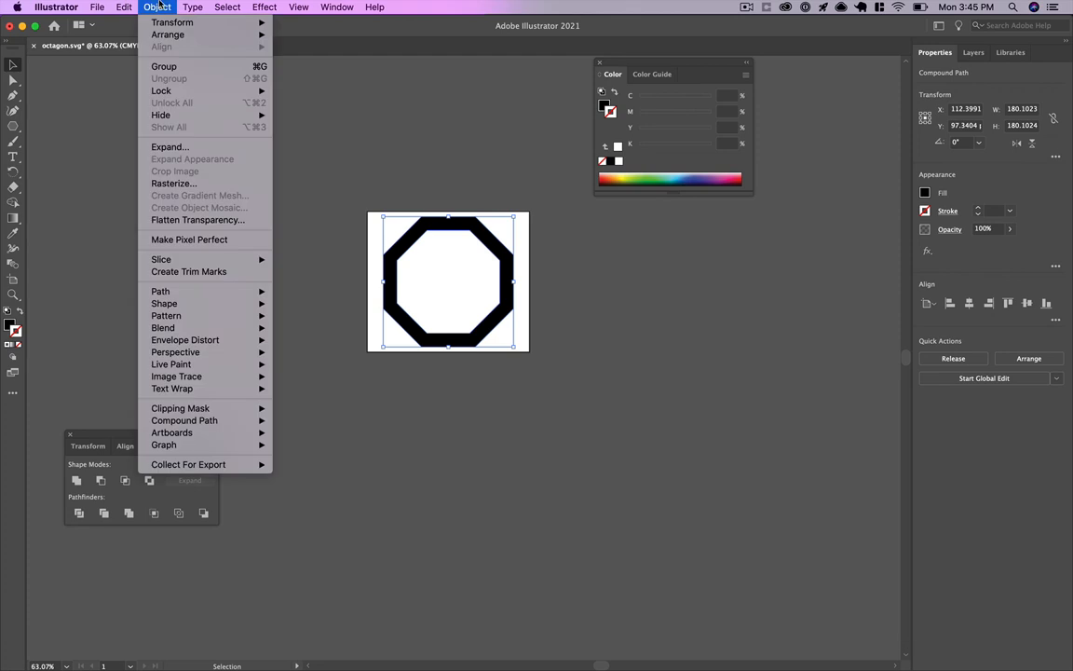
mouse_move(172, 432)
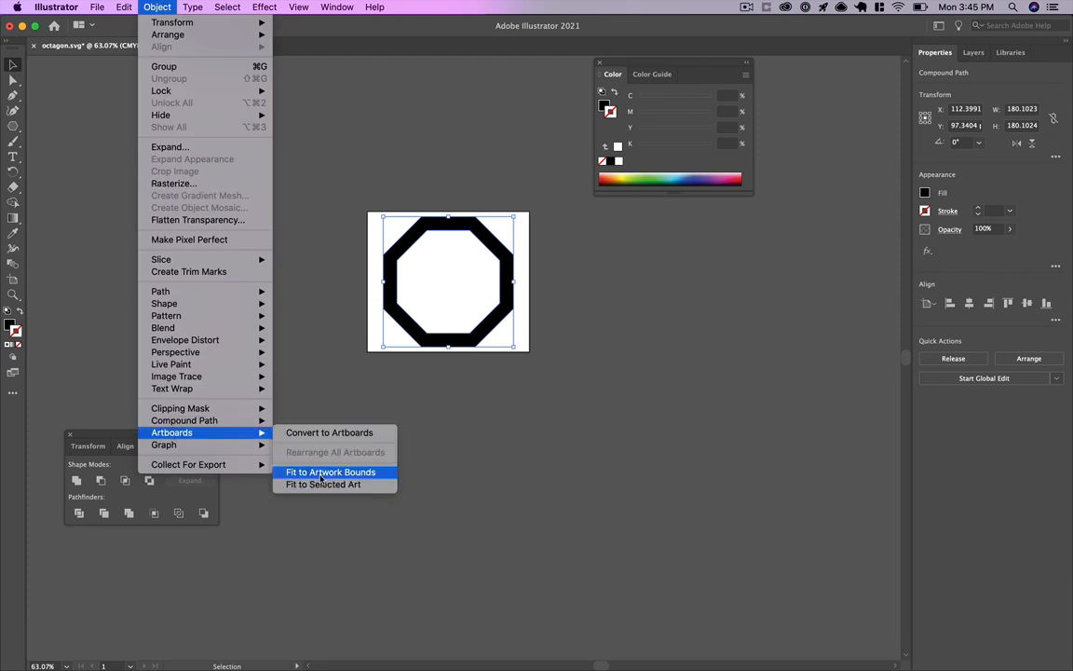
left_click(332, 471)
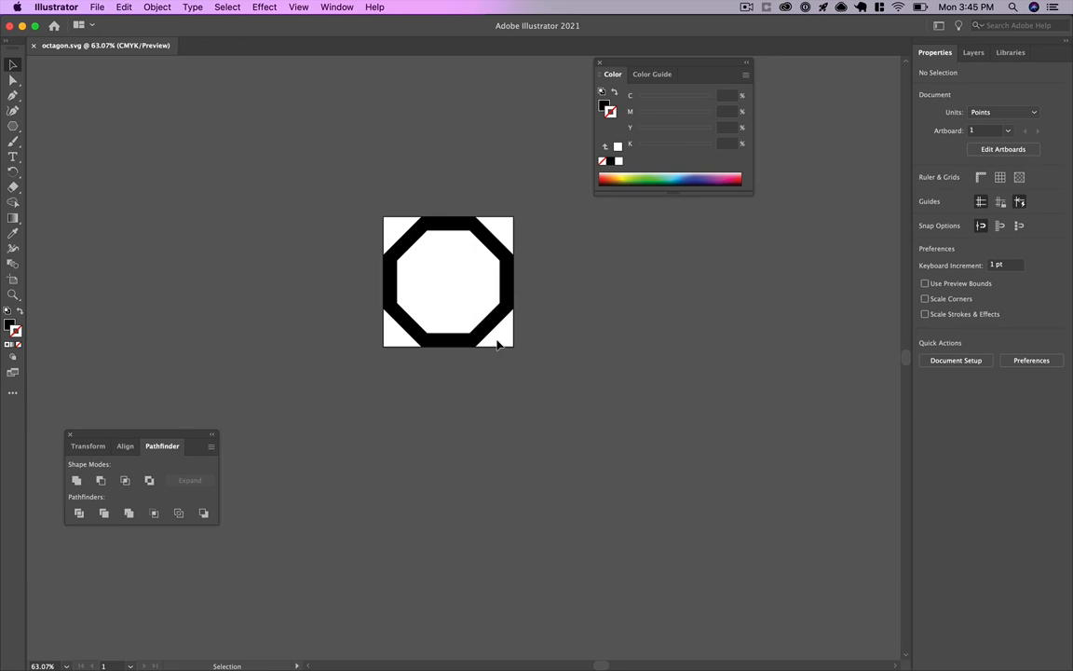
Export the ring as SVG named octagon.svg, replacing the existing file.
left_click(97, 7)
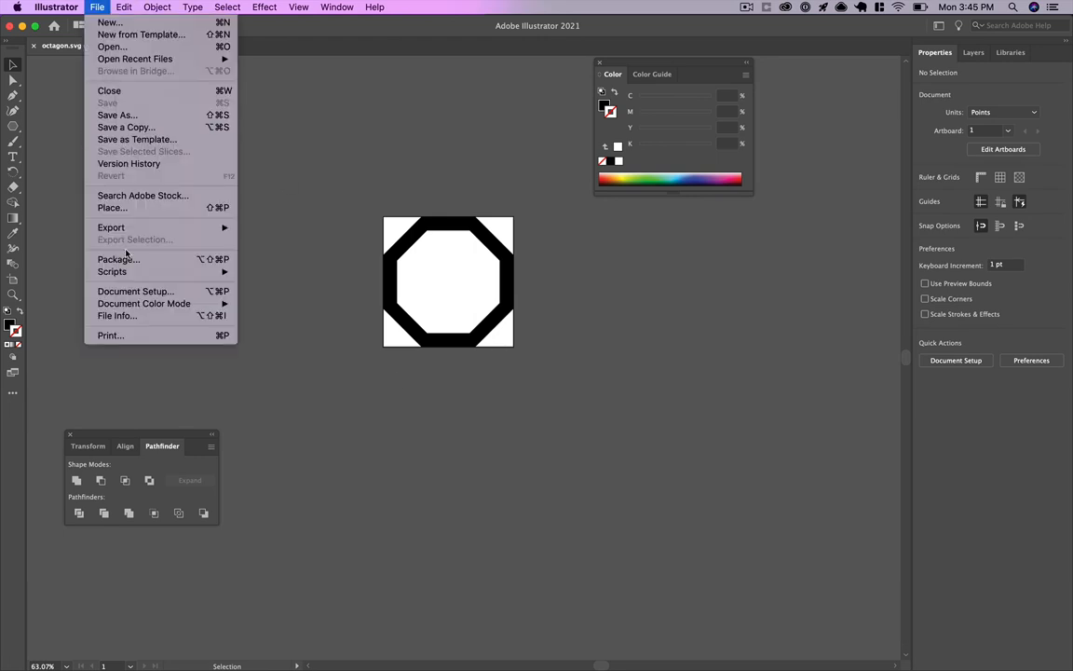
mouse_move(112, 227)
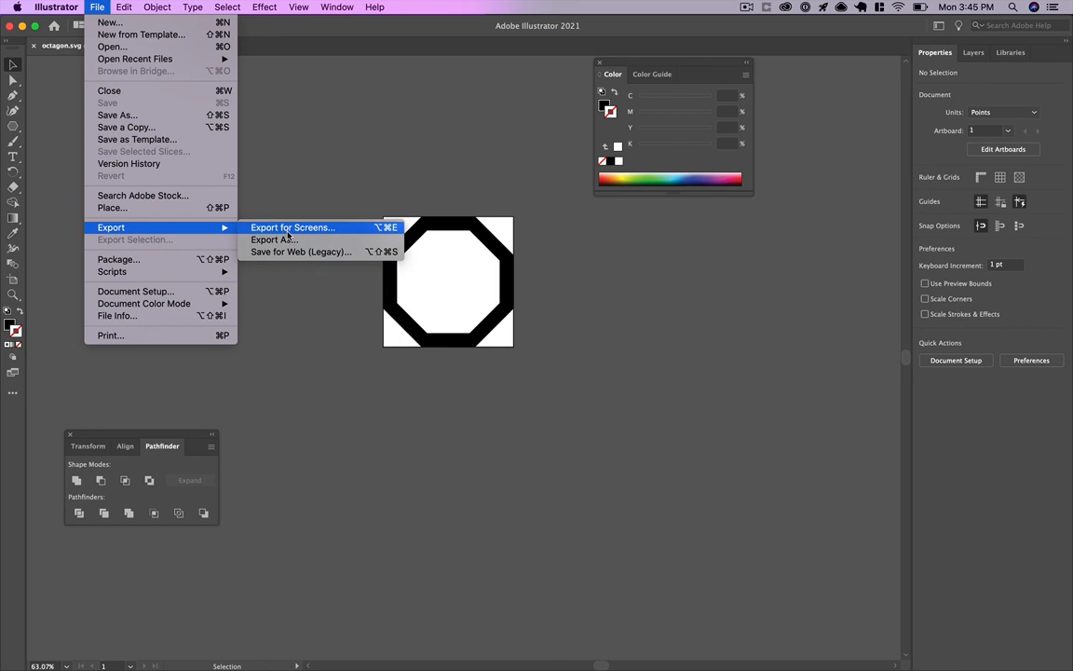
left_click(272, 238)
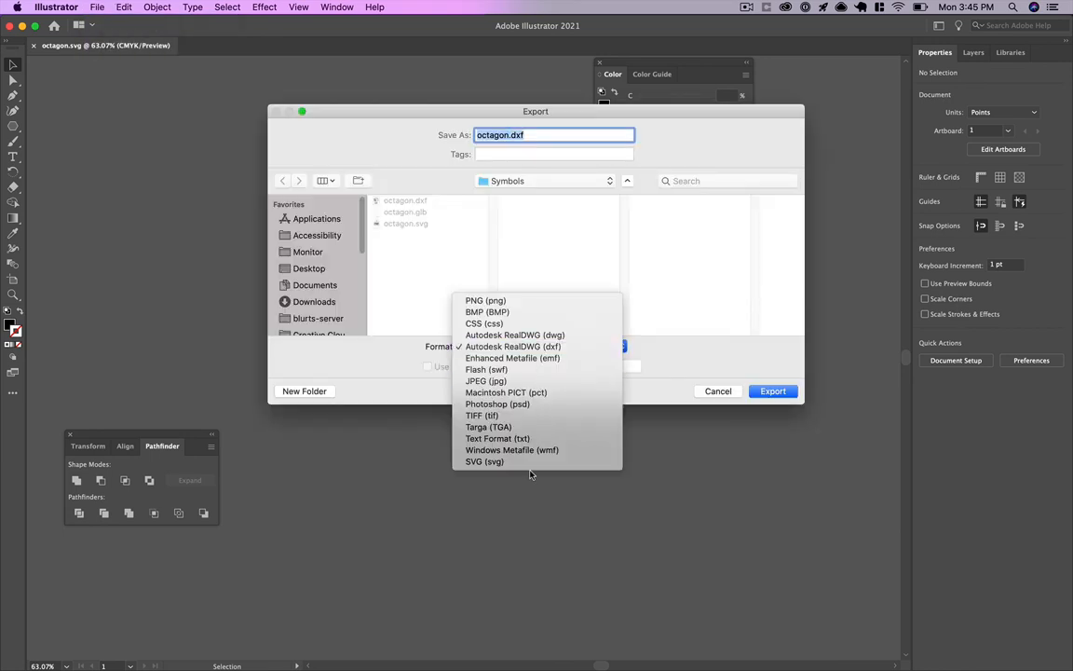
left_click(484, 462)
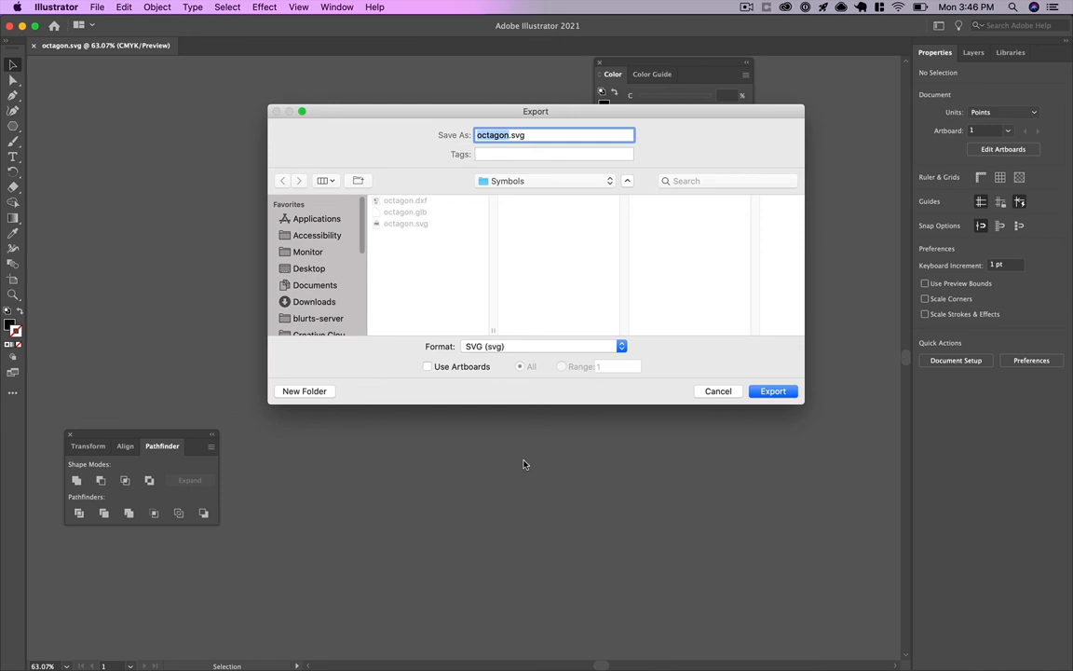
left_click(774, 391)
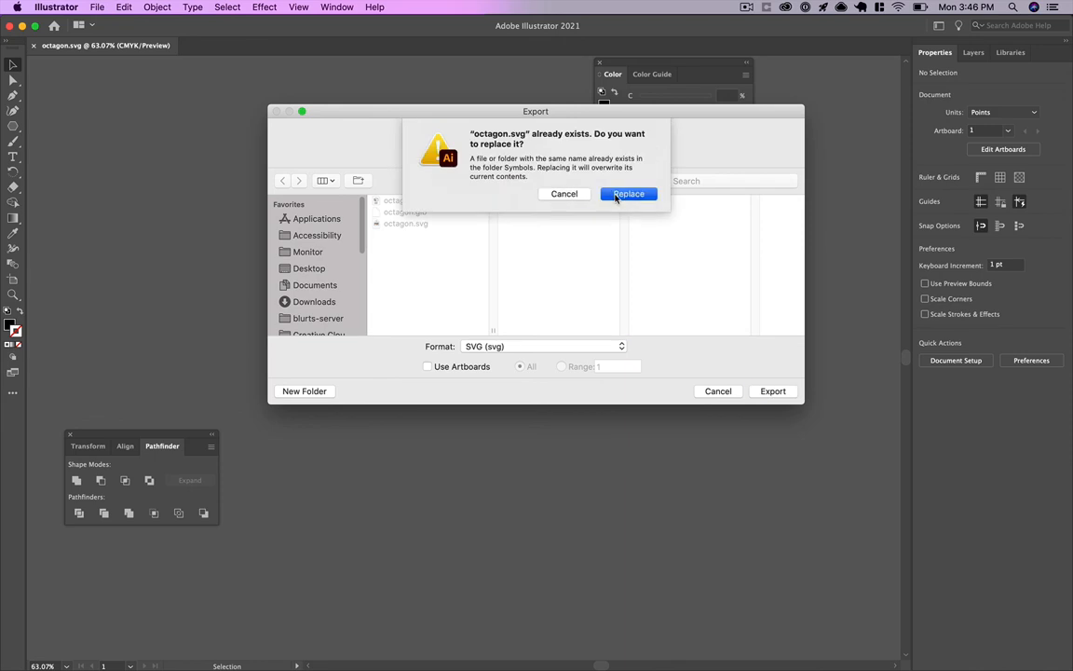
left_click(630, 193)
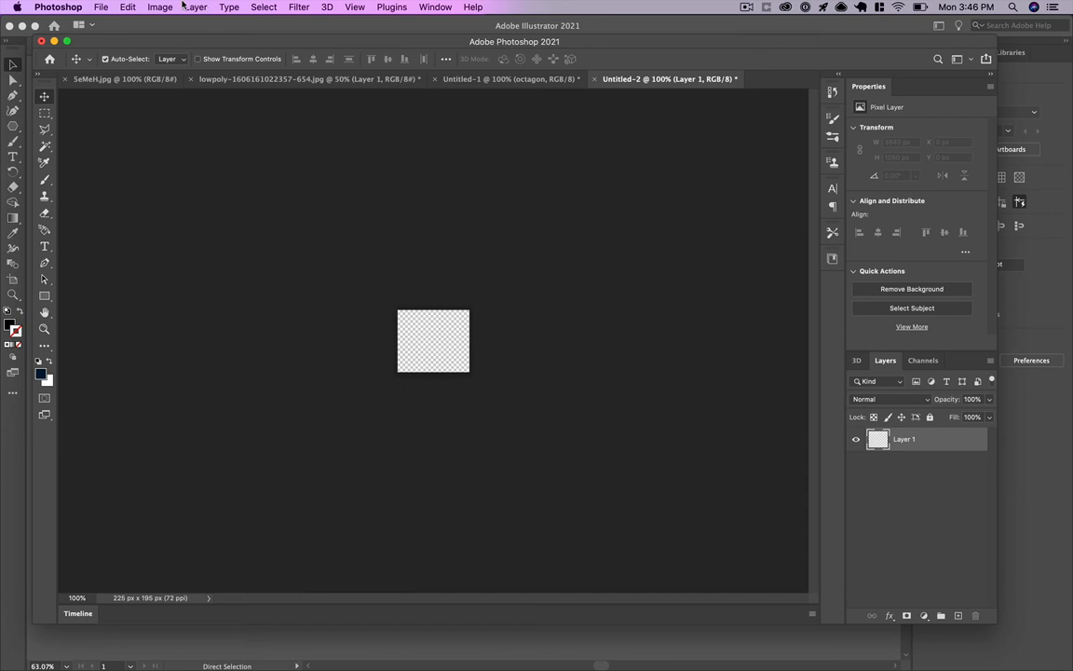
Check the Image > Mode colour options and leave them unchanged before placing octagon.svg.
left_click(160, 7)
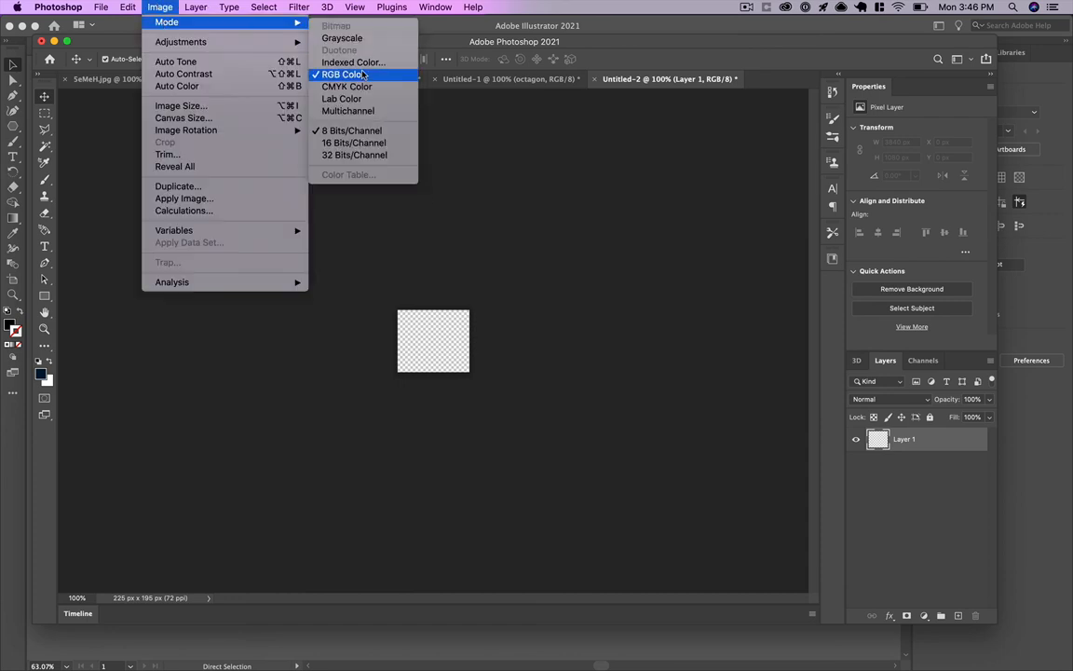
mouse_move(347, 86)
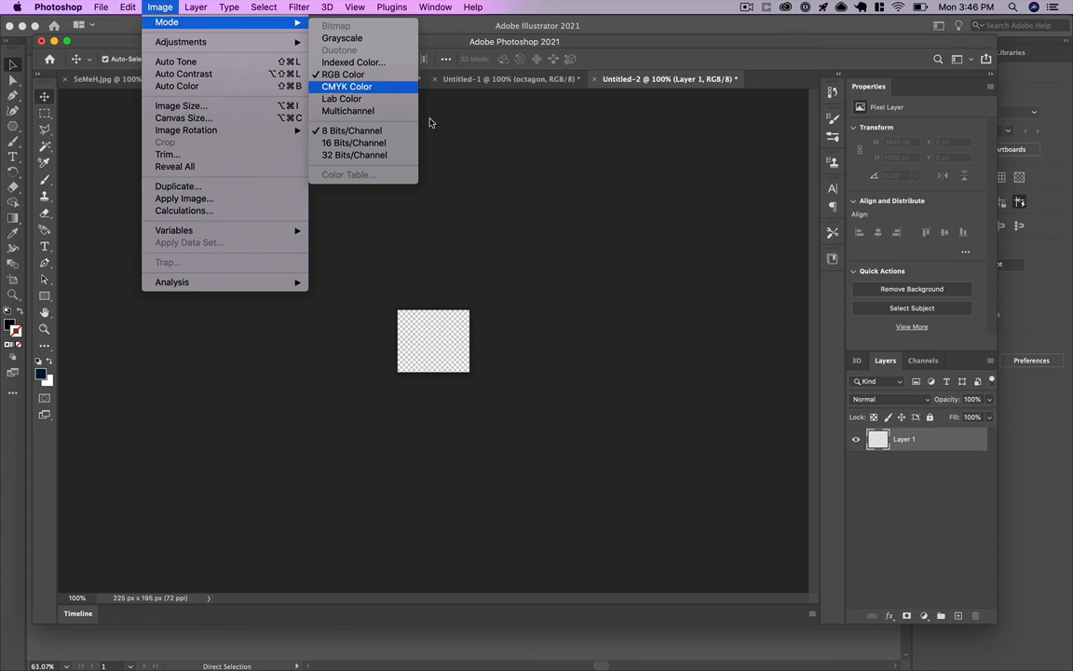
key("cmd+tab")
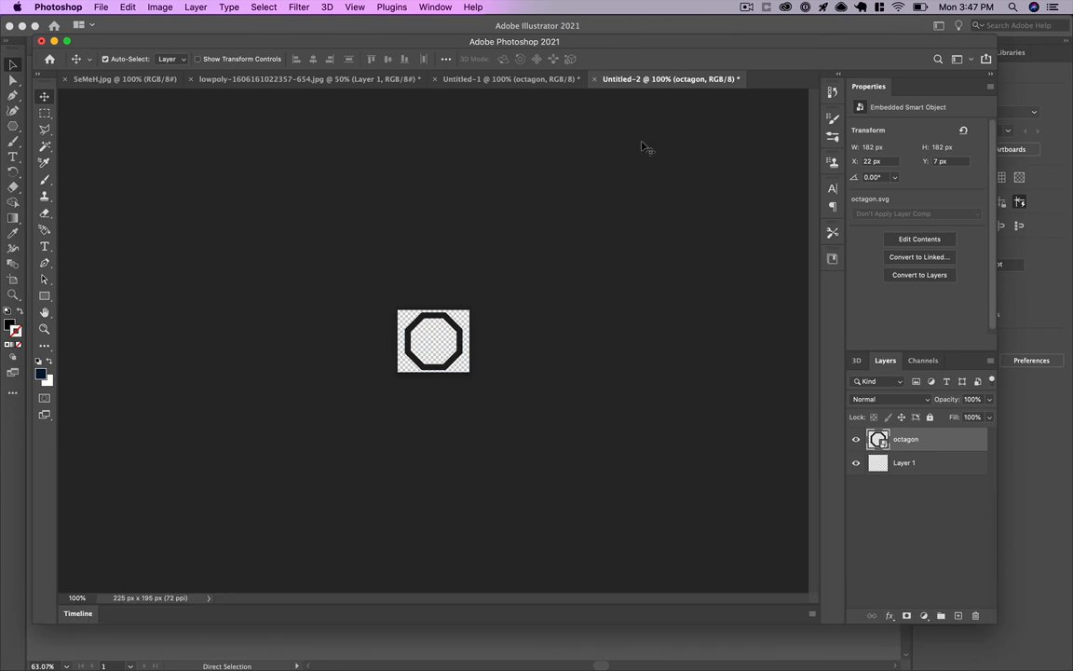
mouse_move(361, 34)
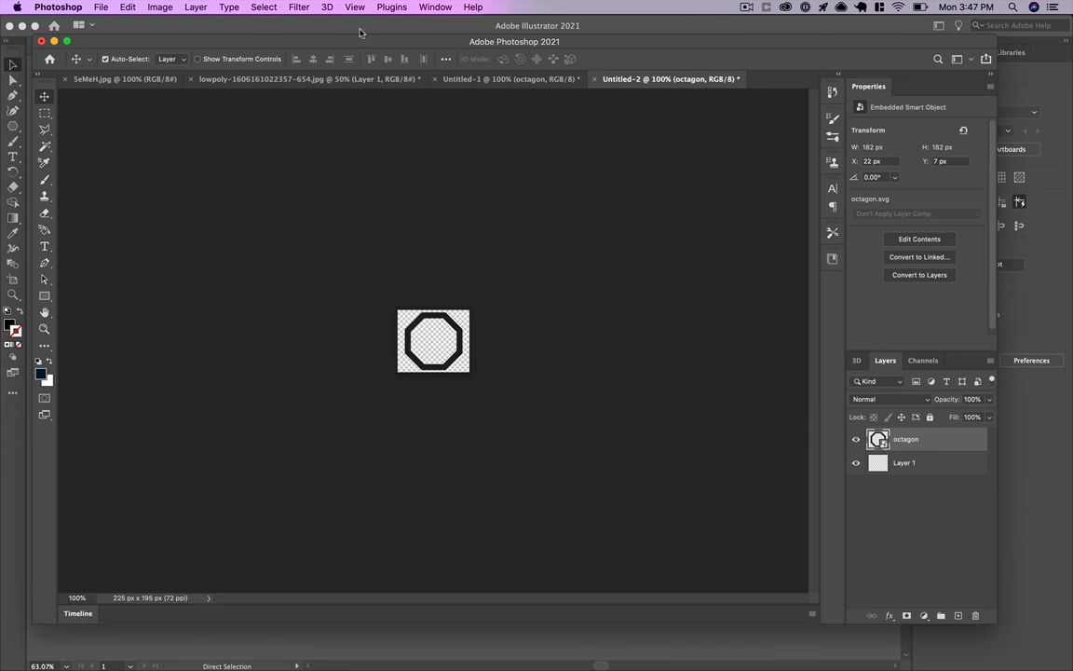
Create a 3D extrusion from the octagon layer at about 64 px depth and orbit the camera around it.
left_click(353, 8)
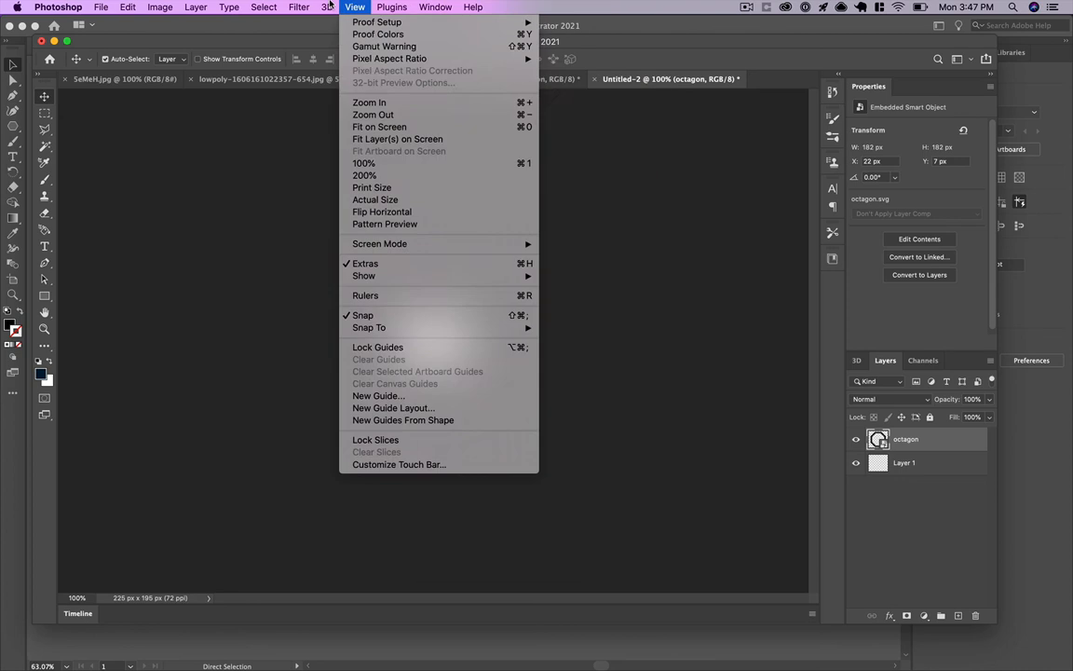
left_click(328, 8)
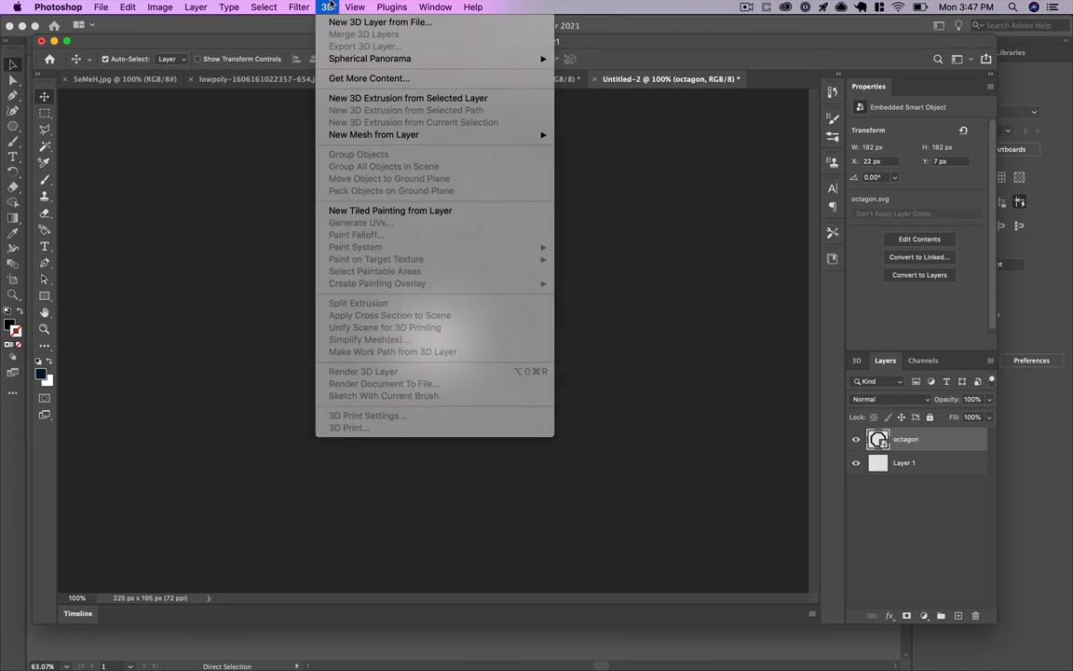
mouse_move(408, 97)
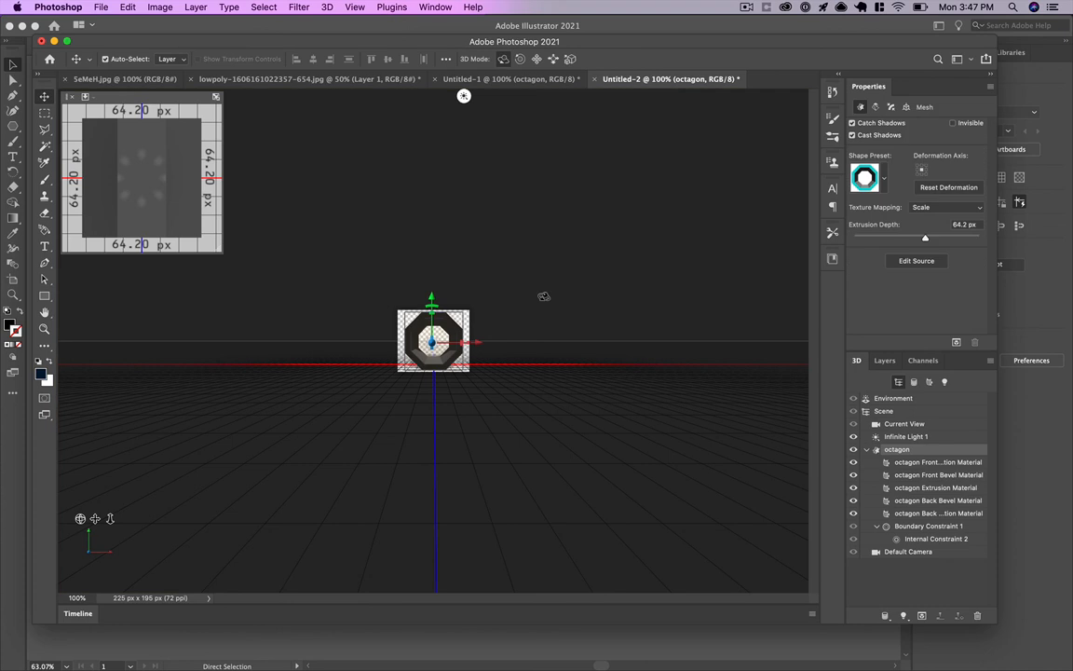
mouse_move(628, 298)
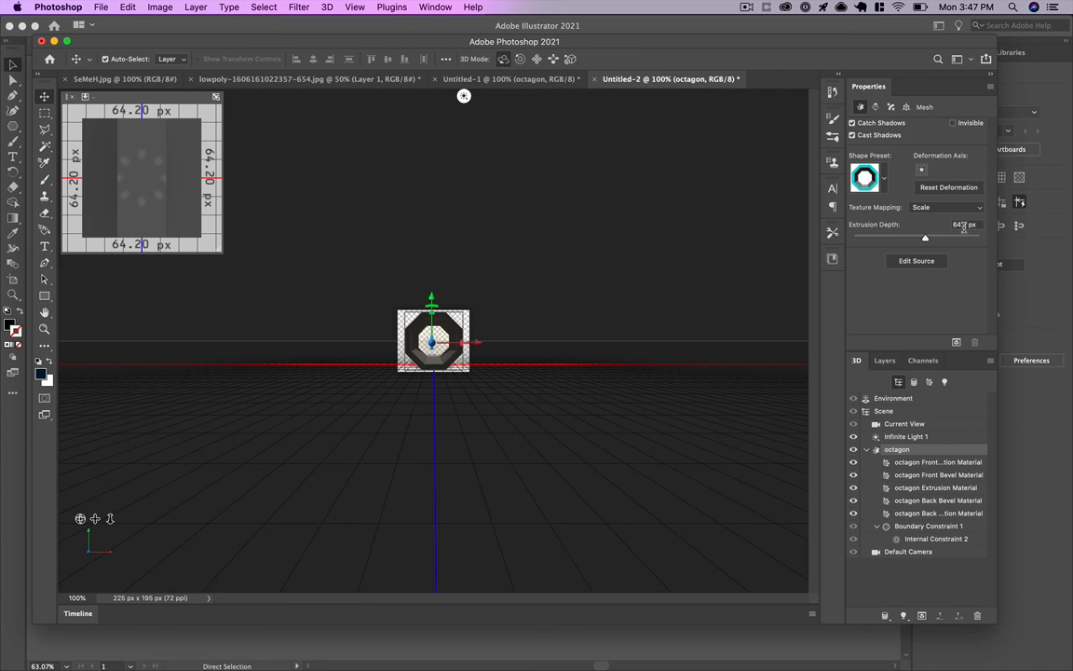
double_click(965, 223)
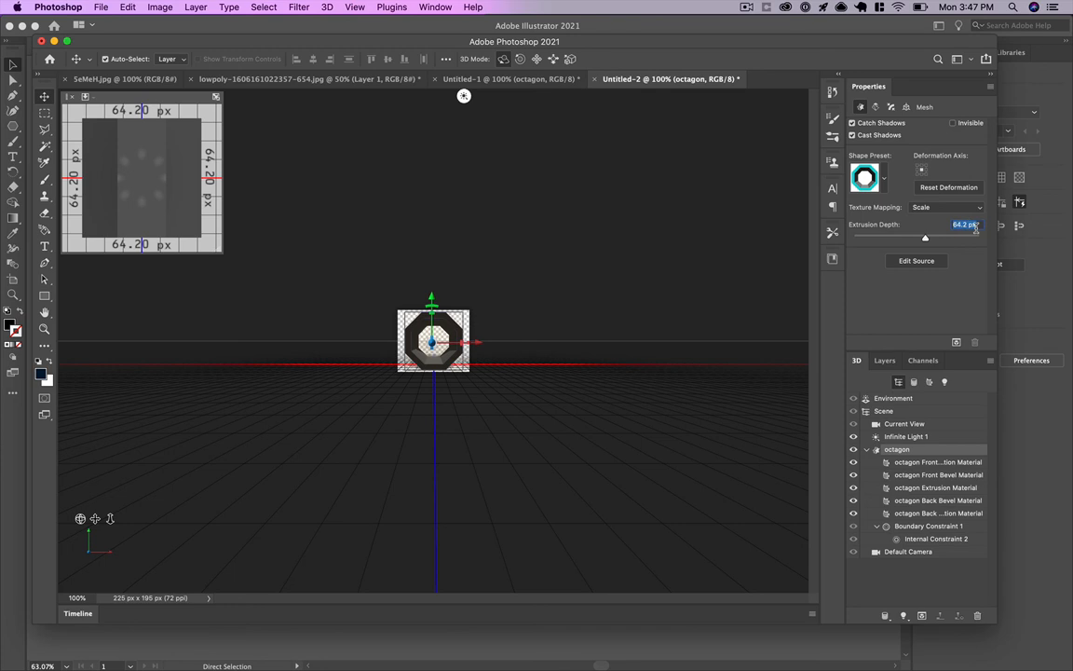
mouse_move(78, 518)
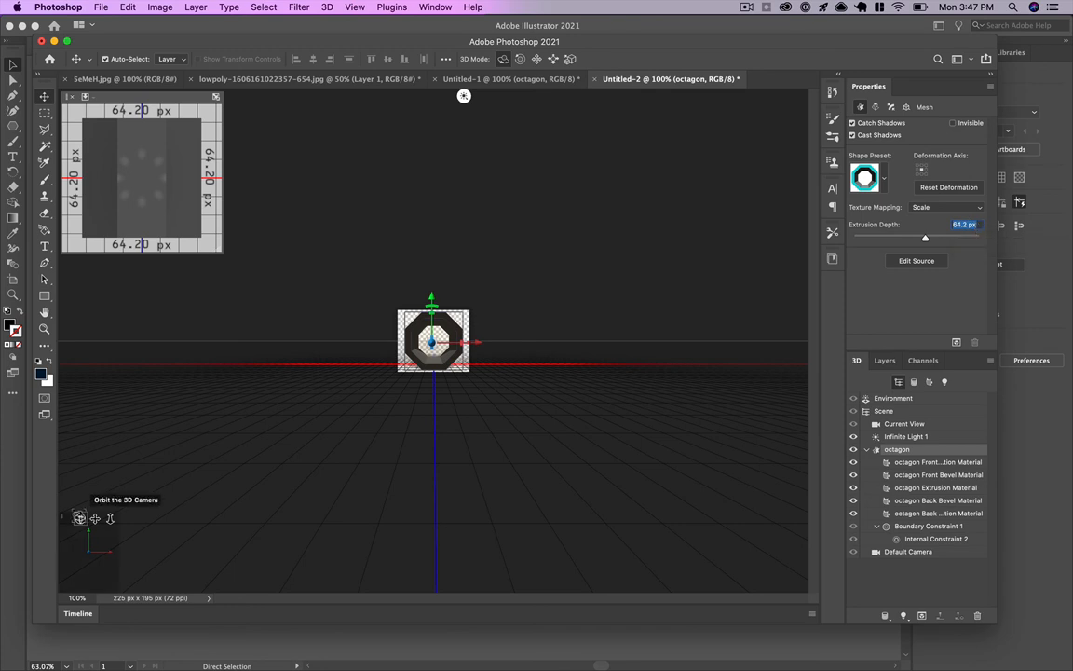
left_click_drag(432, 340, 410, 382)
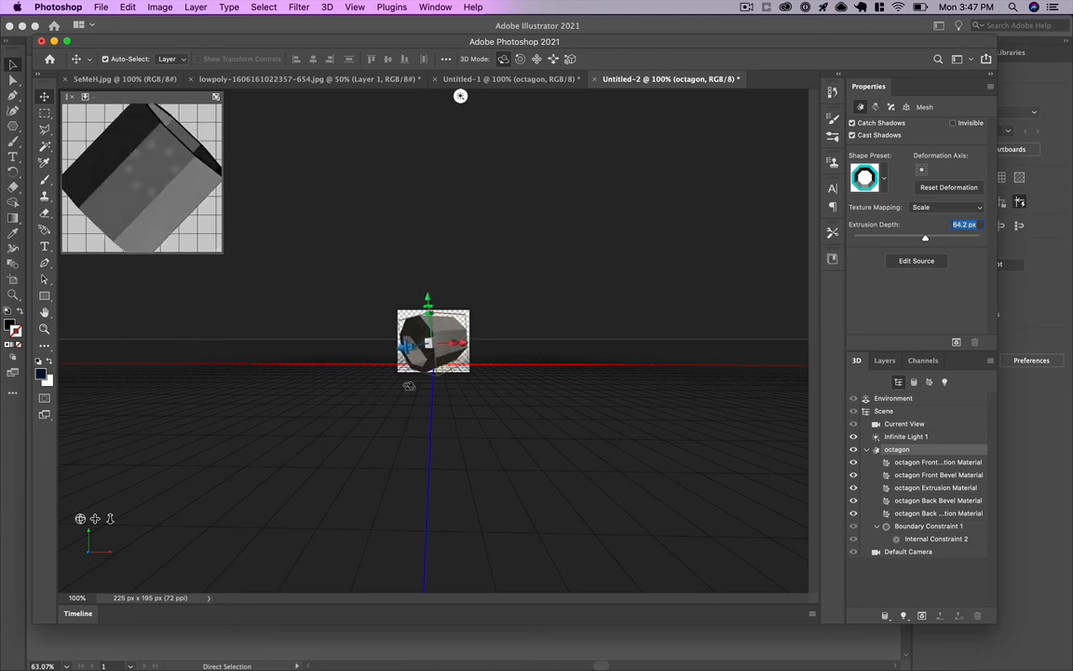
Set the 3D layer export format to binary GLTF/GLB and confirm the settings.
left_click(328, 7)
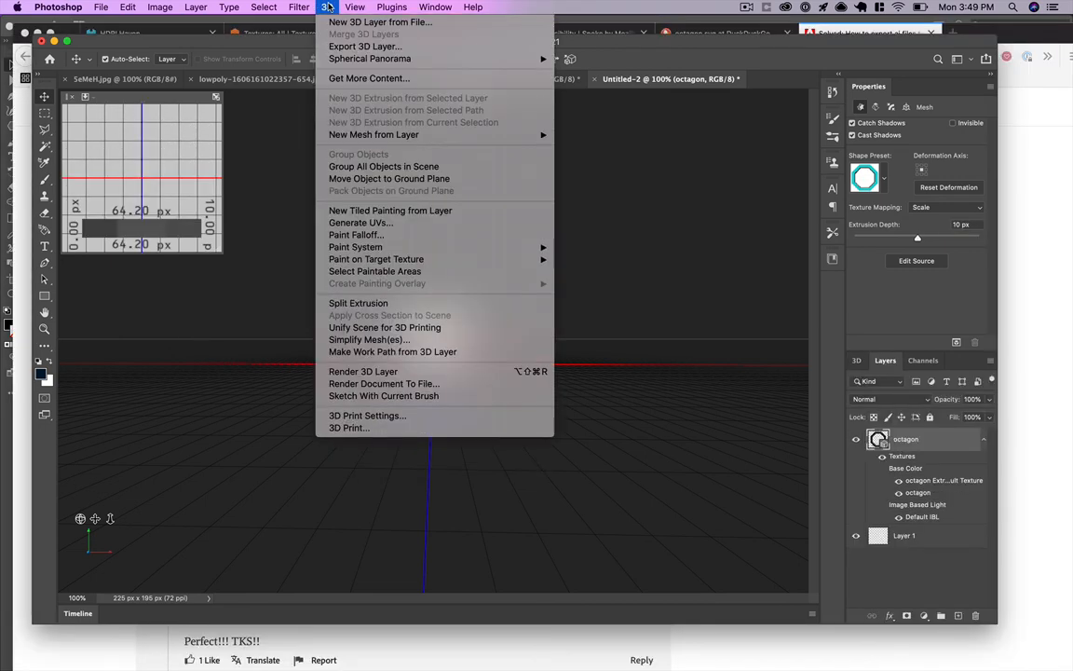
mouse_move(365, 46)
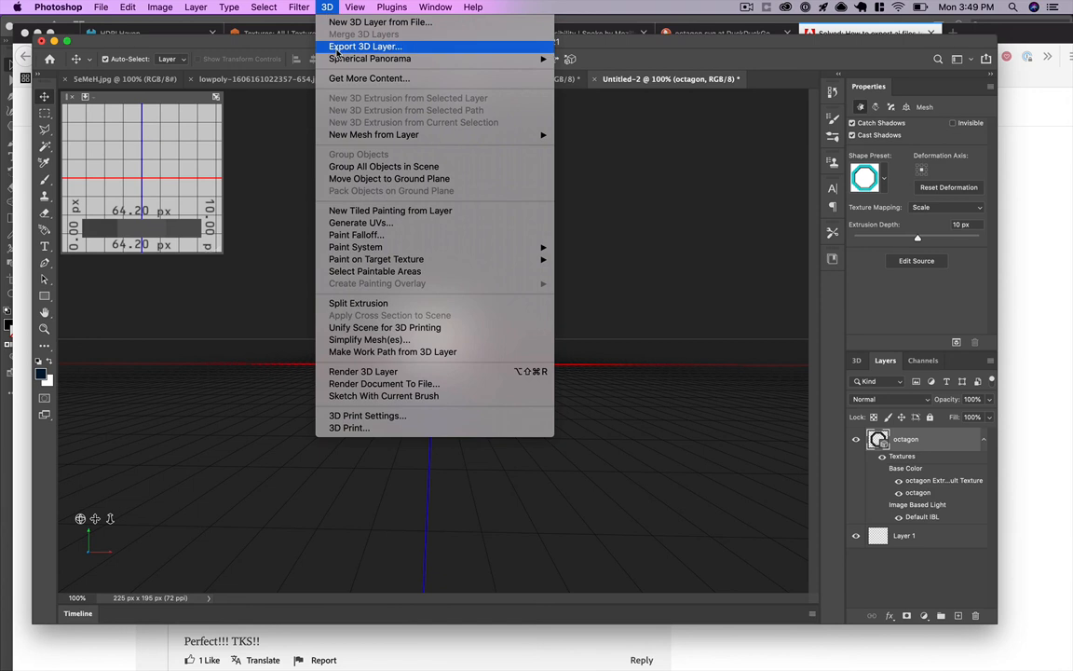
left_click(366, 44)
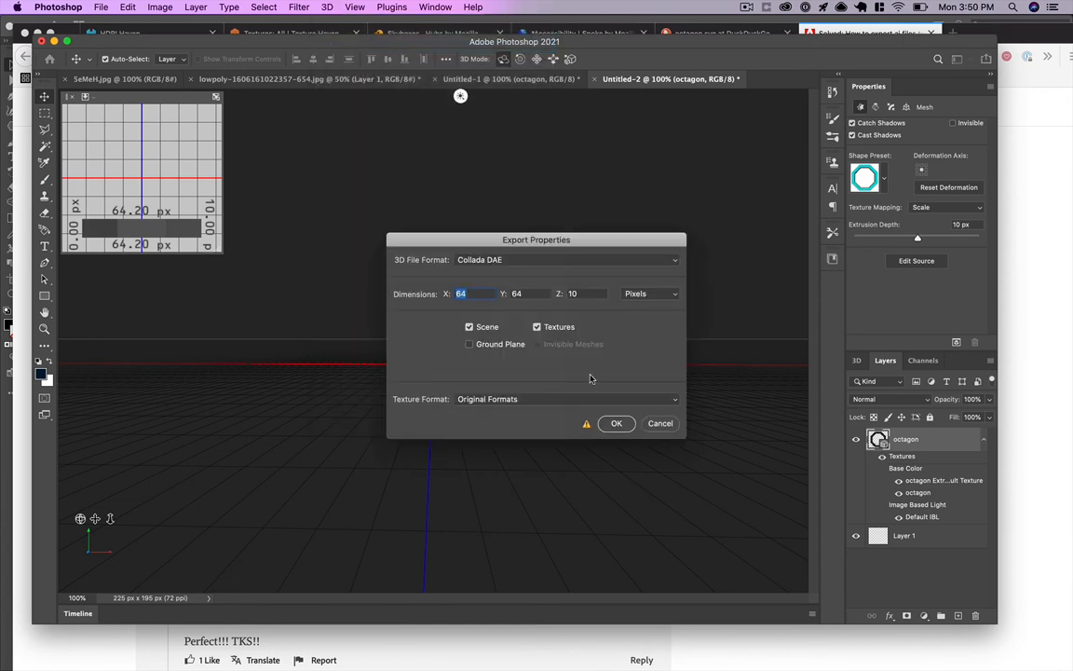
left_click(566, 259)
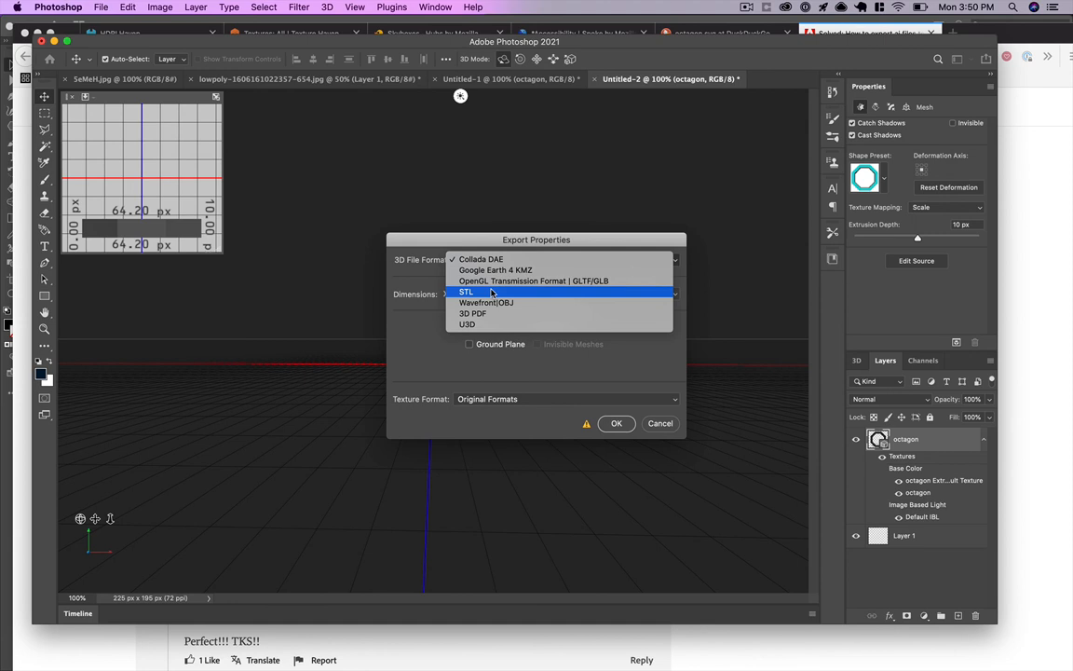
mouse_move(503, 287)
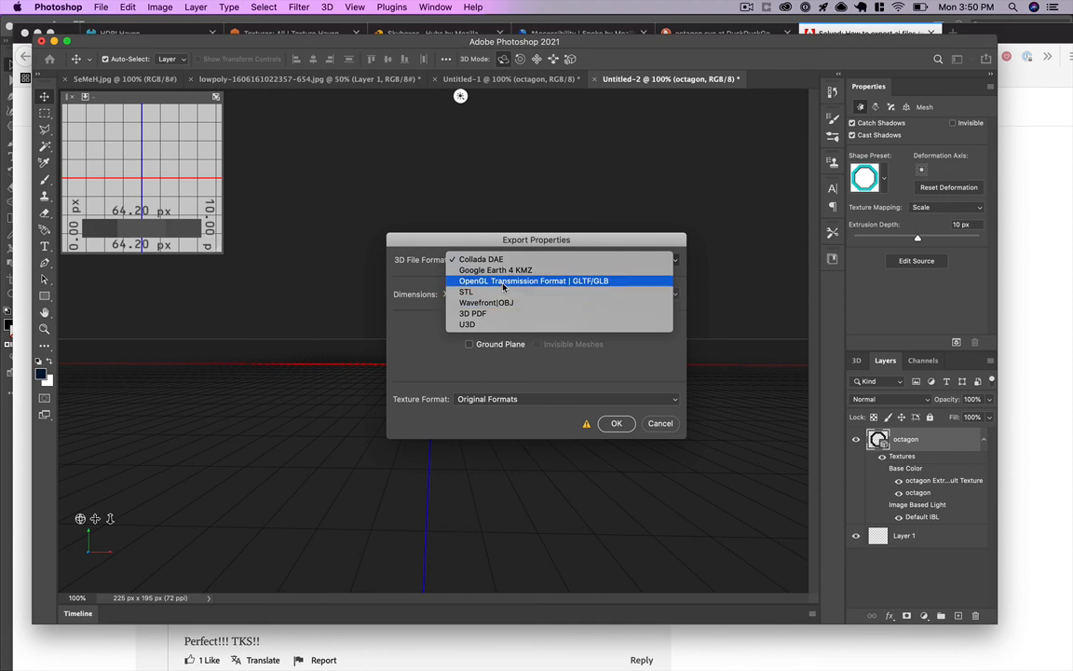
left_click(533, 279)
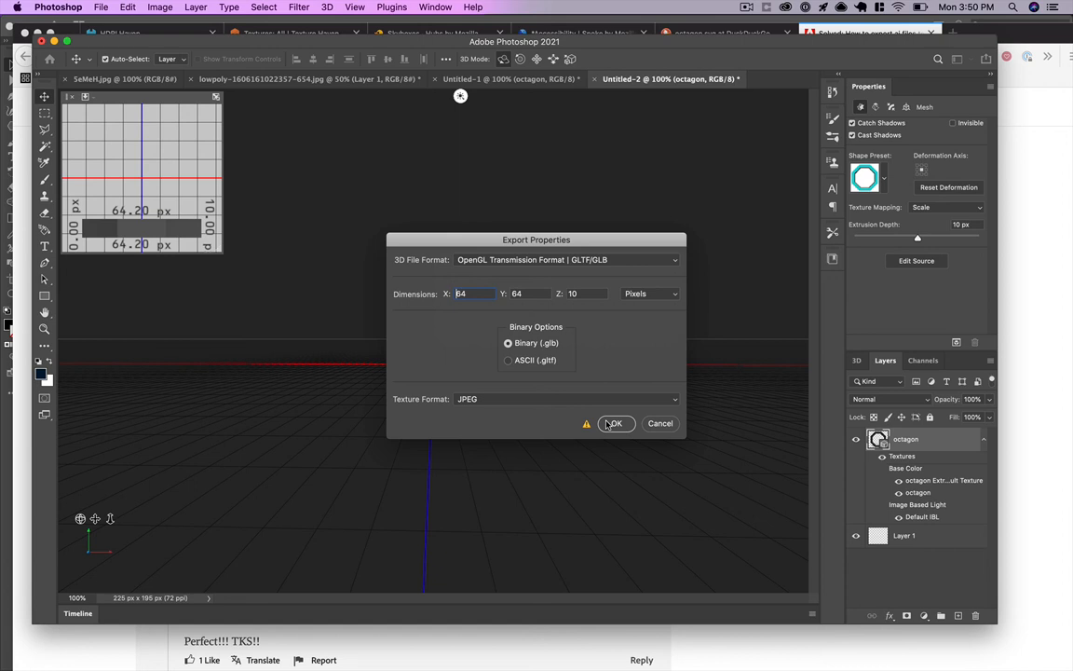
left_click(615, 423)
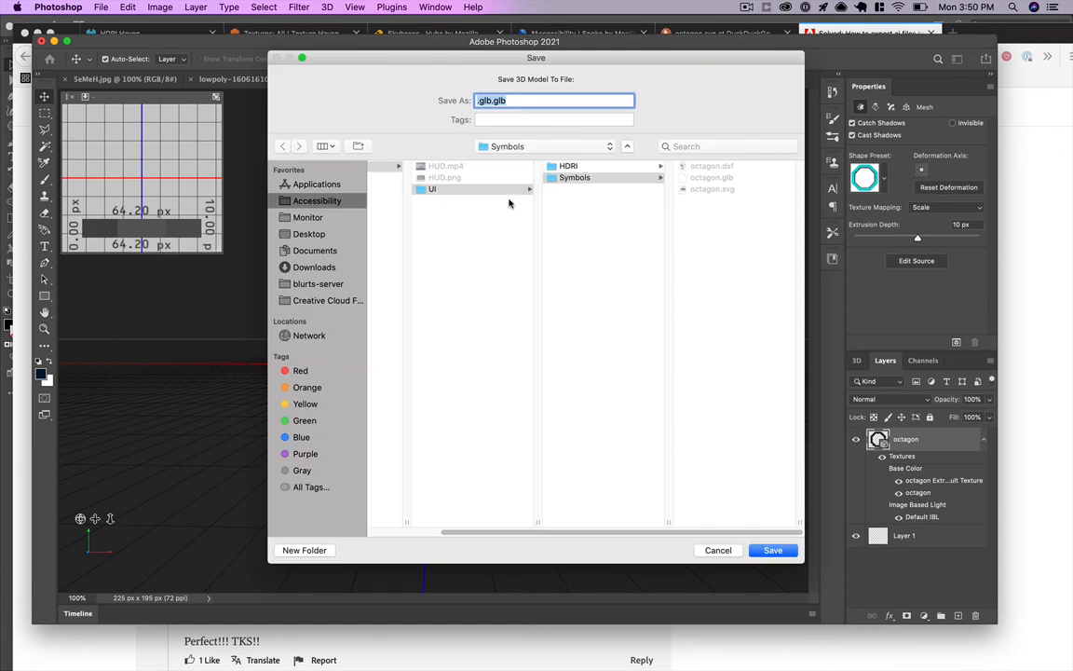
Save the model as octagon.glb, replacing the existing file.
type("oct")
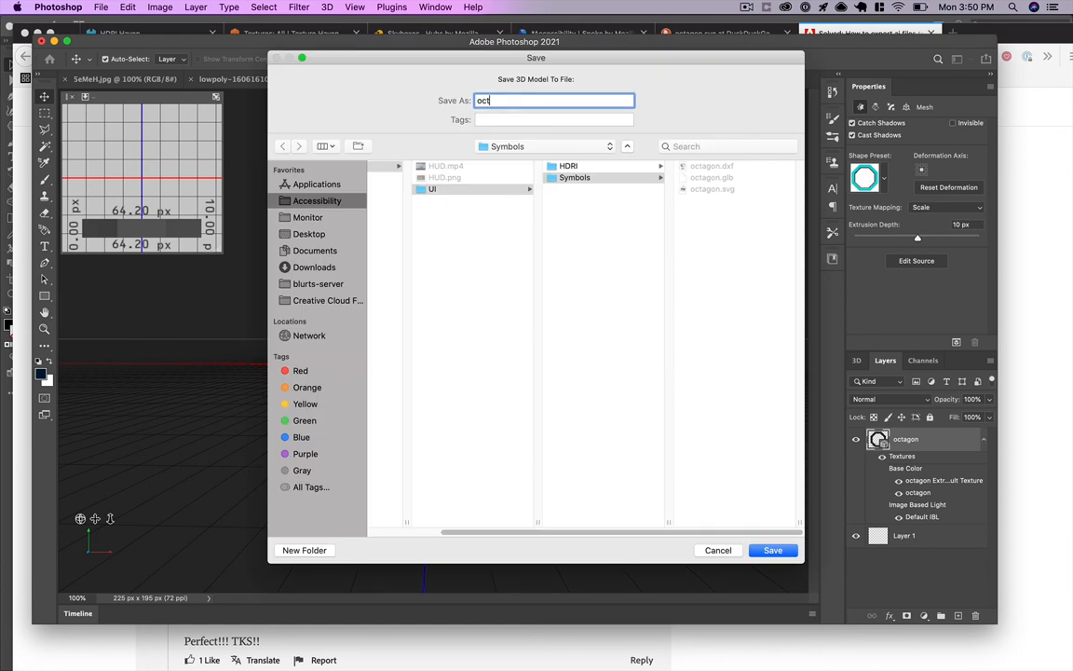
left_click(773, 549)
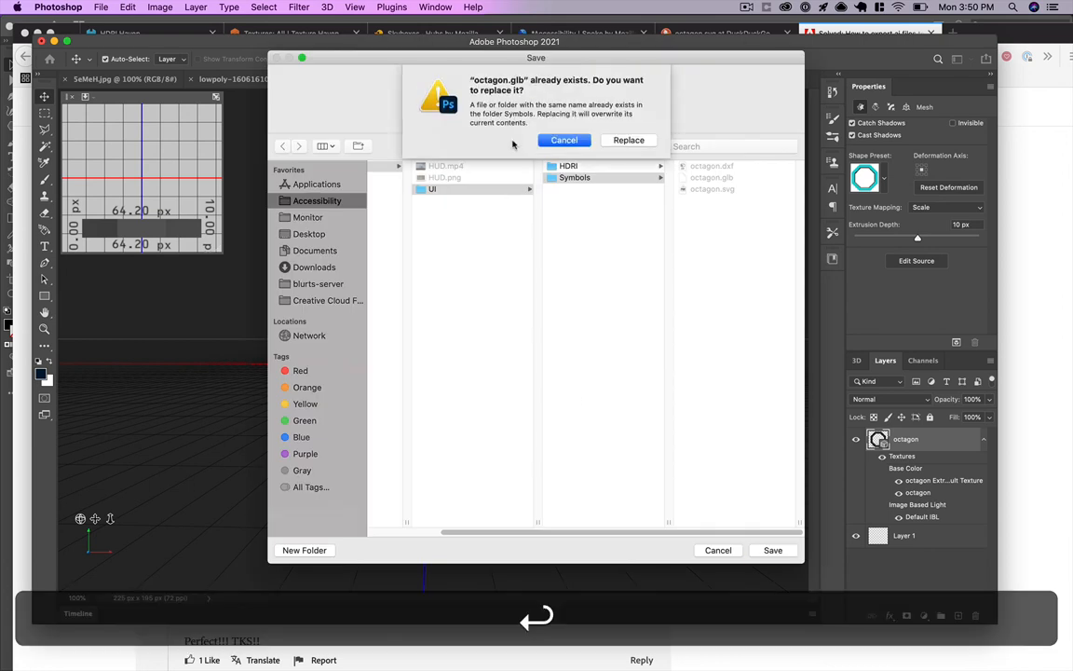
left_click(628, 140)
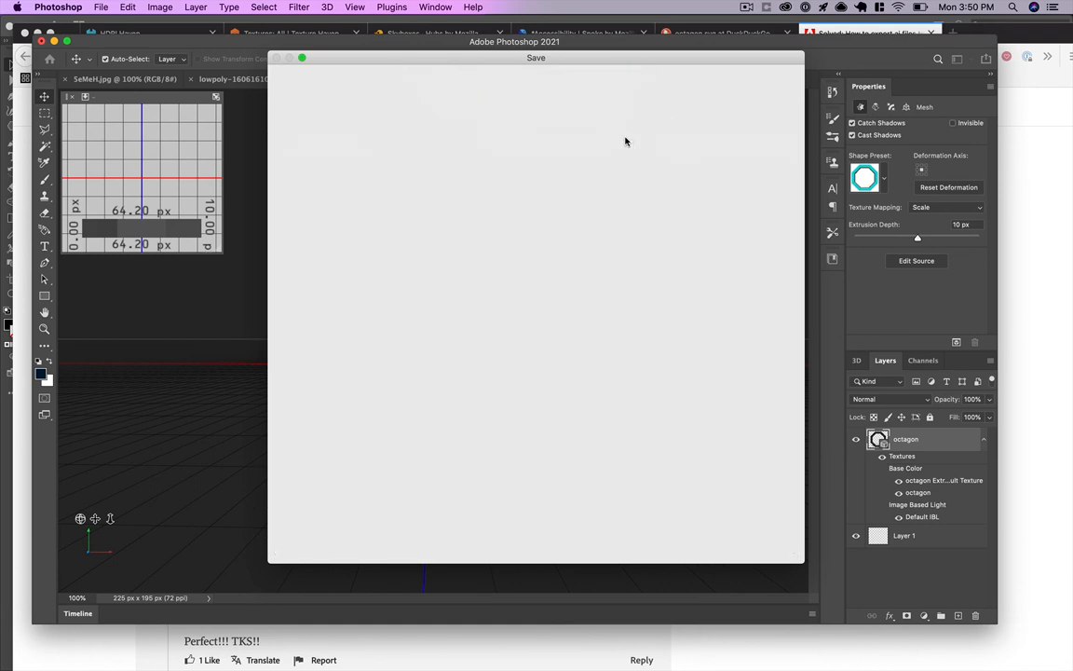
Switch to Firefox, drop octagon.glb from Finder into the Spoke scene and set its Scale to 10.
key("cmd+tab")
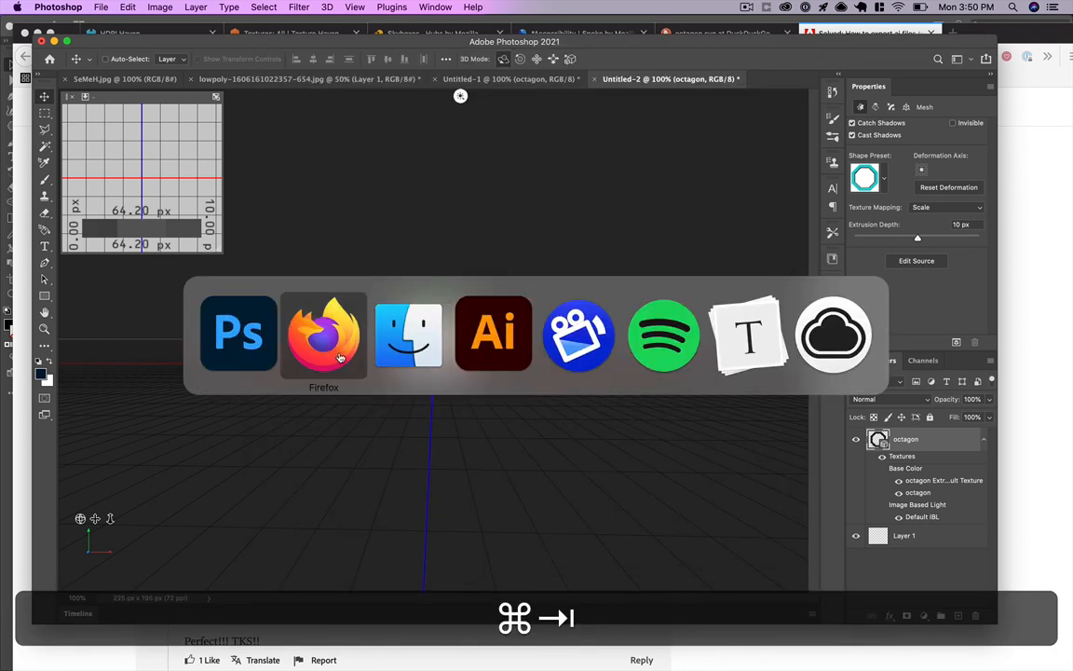
left_click(324, 333)
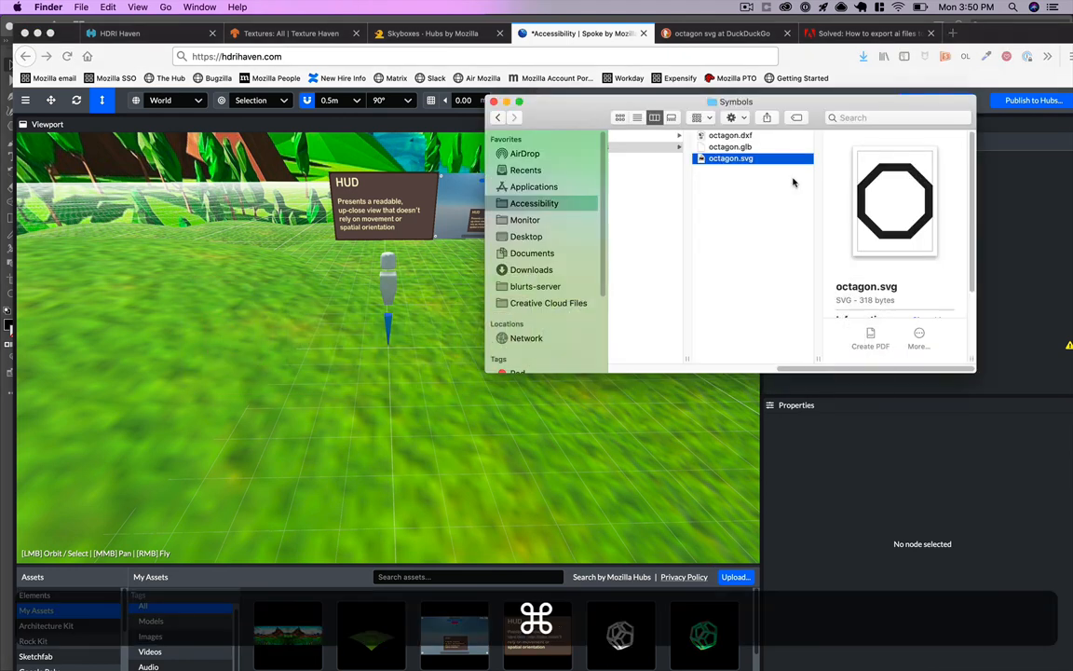
left_click(730, 145)
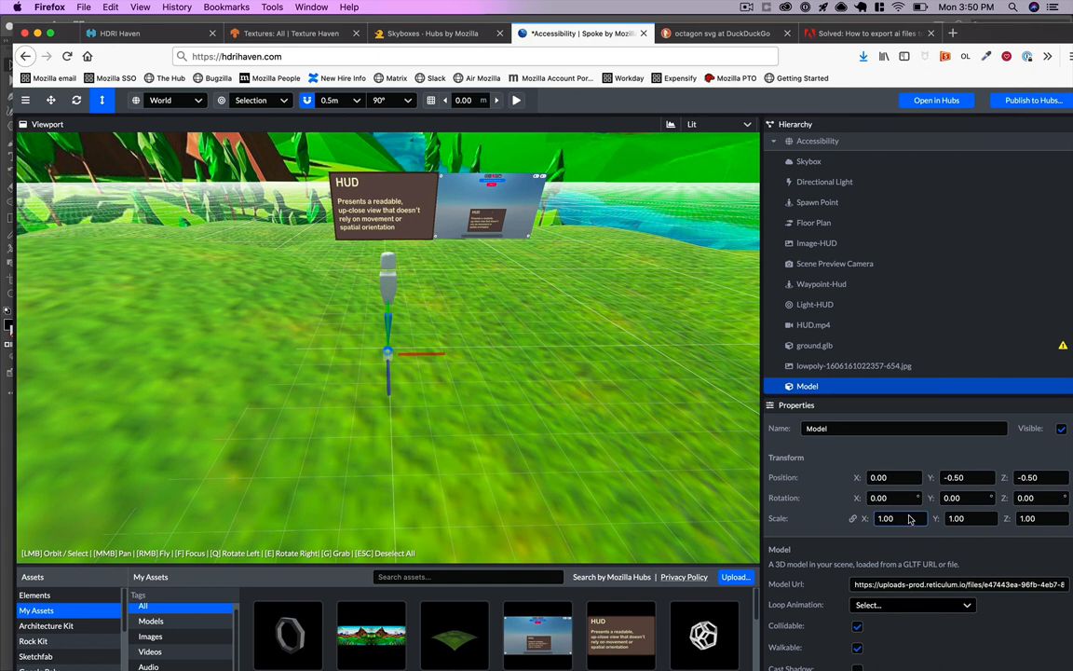
type("10")
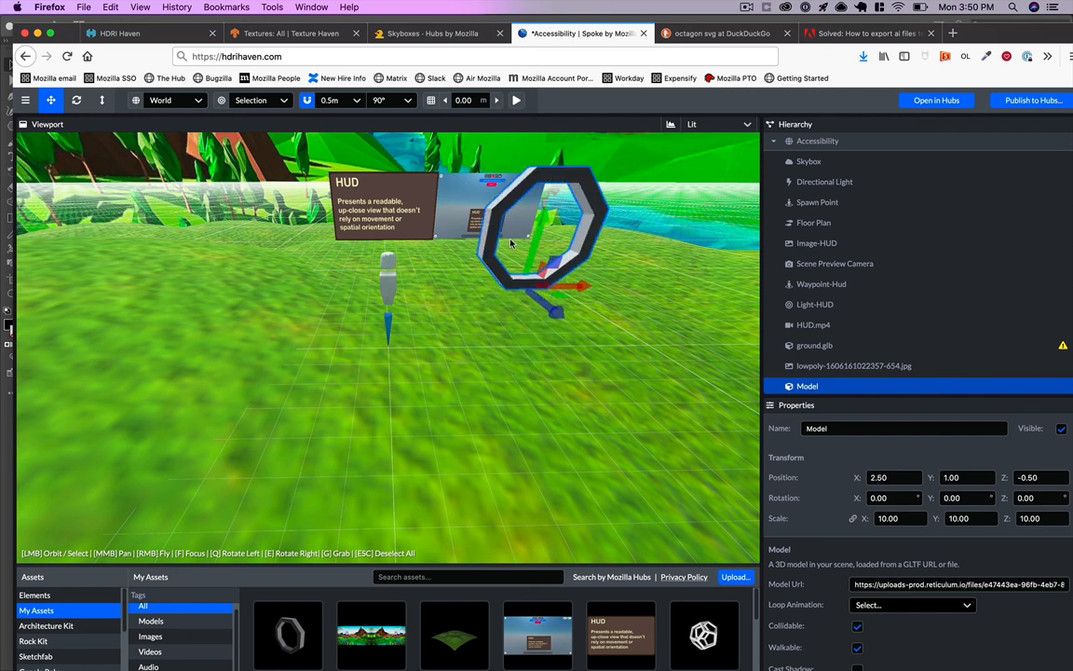
mouse_move(496, 339)
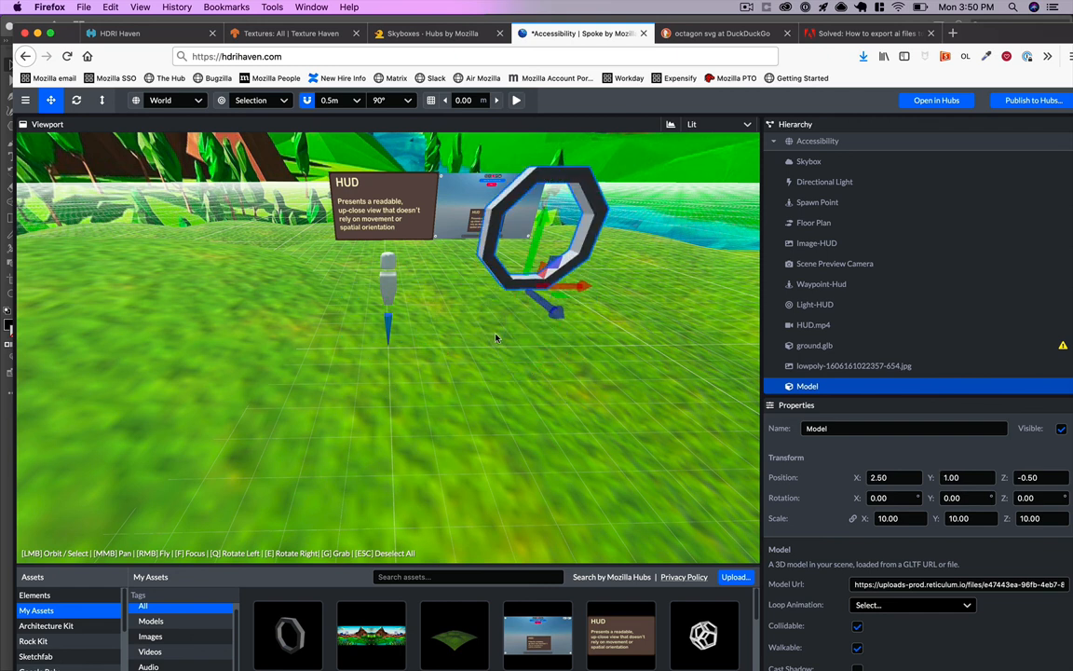